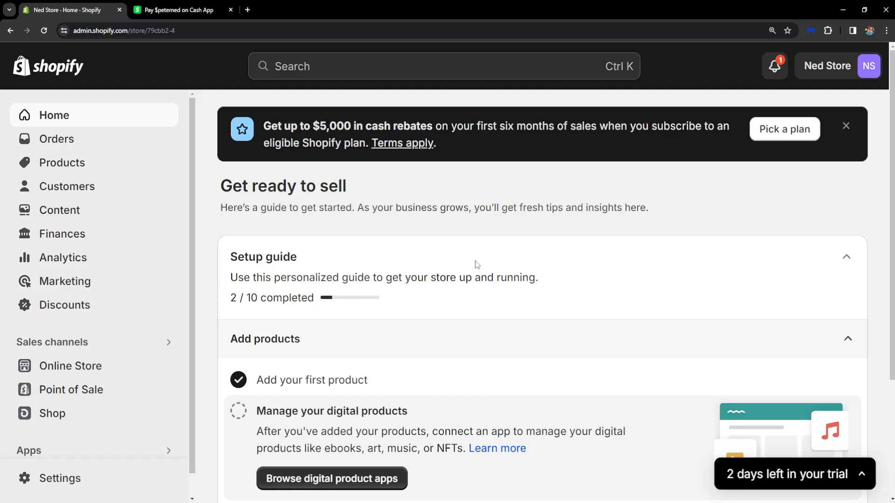
pyautogui.moveTo(97, 69)
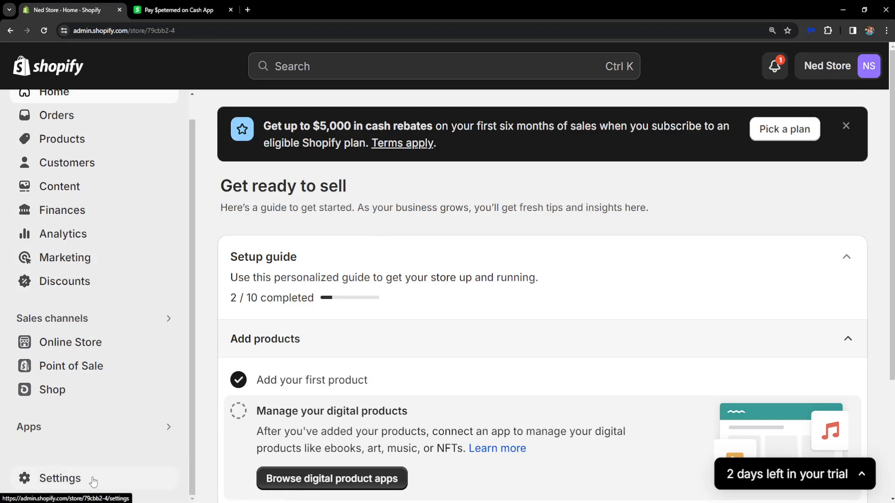
# - Go to Settings > Payments and list the Manual payment method options
pyautogui.click(61, 479)
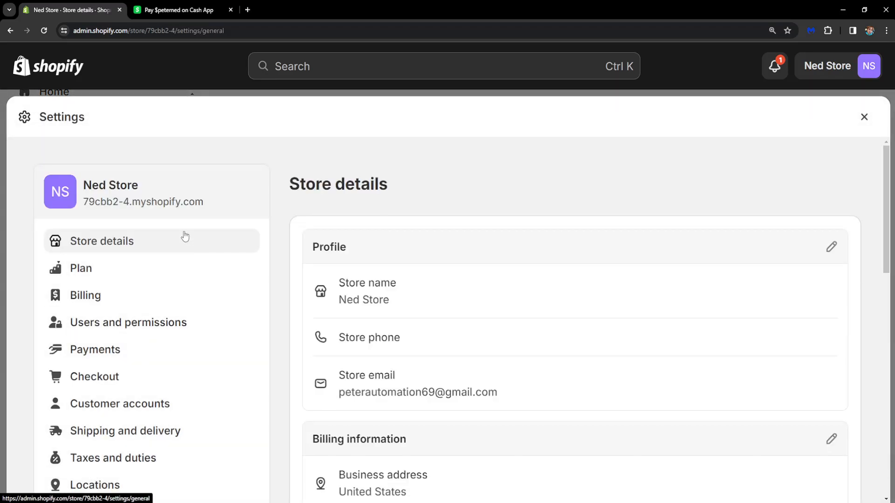
pyautogui.scroll(-3)
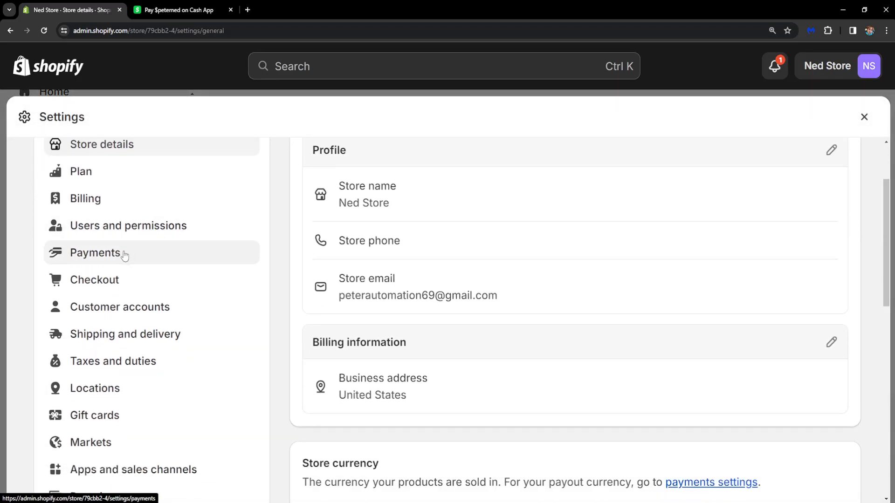
pyautogui.click(95, 253)
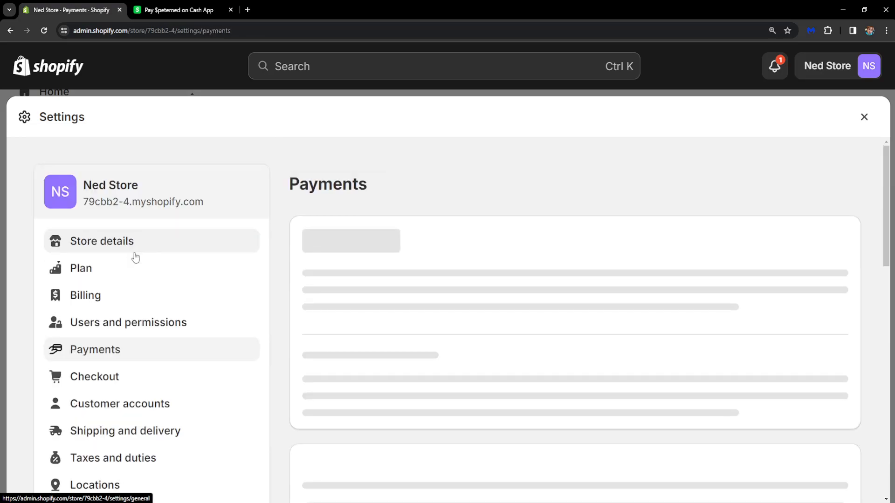
pyautogui.scroll(-3)
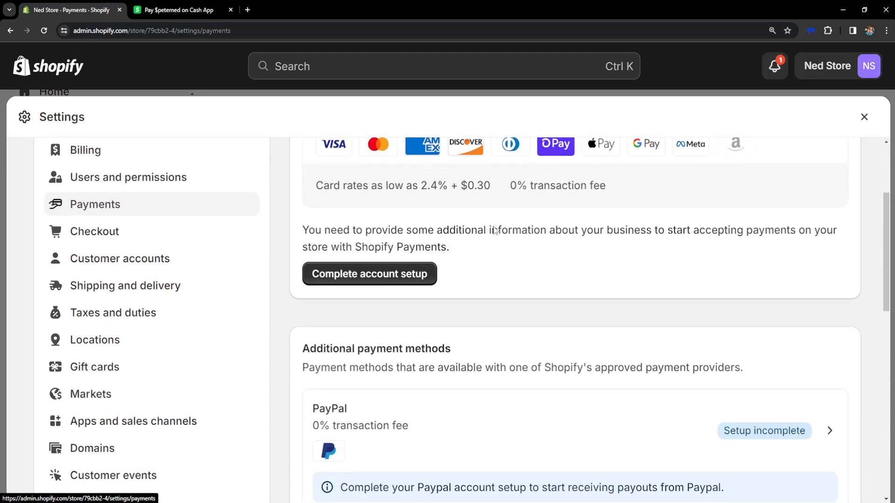
pyautogui.scroll(-3)
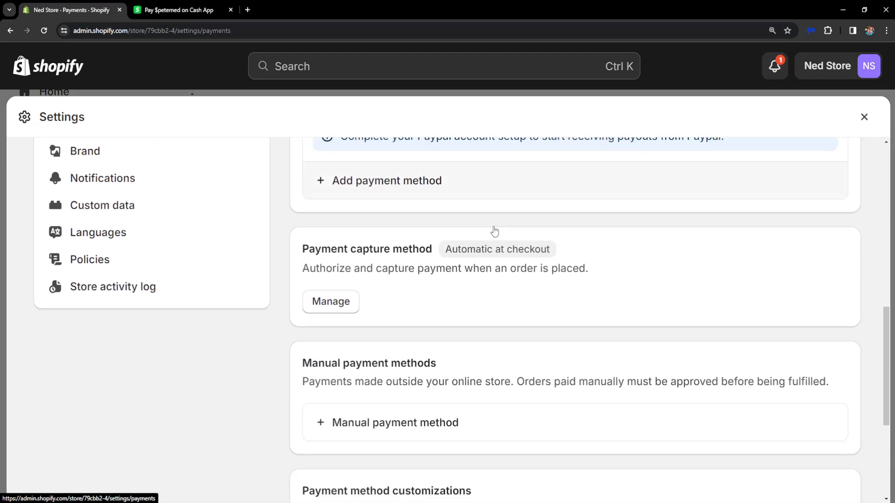
pyautogui.scroll(-3)
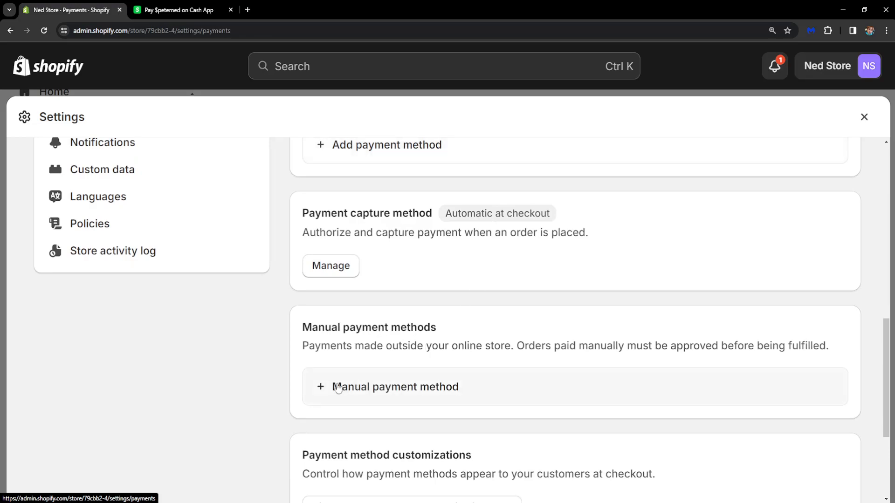
pyautogui.click(394, 386)
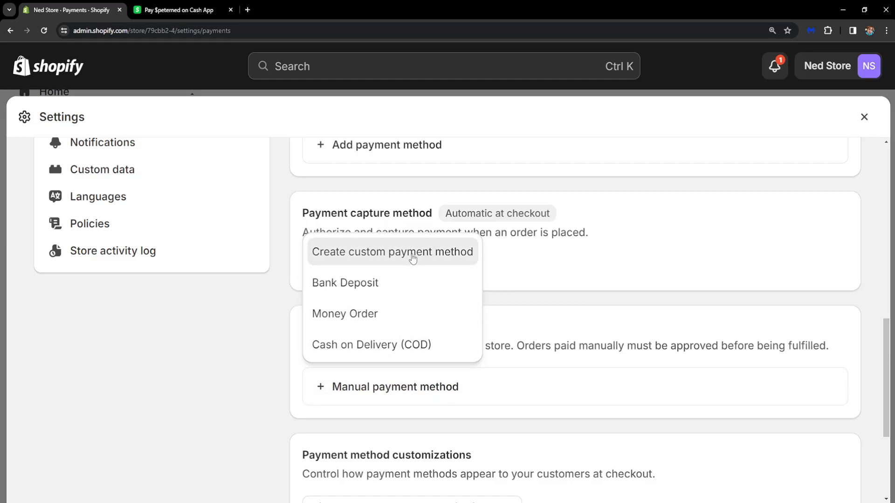
# - Create a custom payment method named 'cash app payment'
pyautogui.click(392, 252)
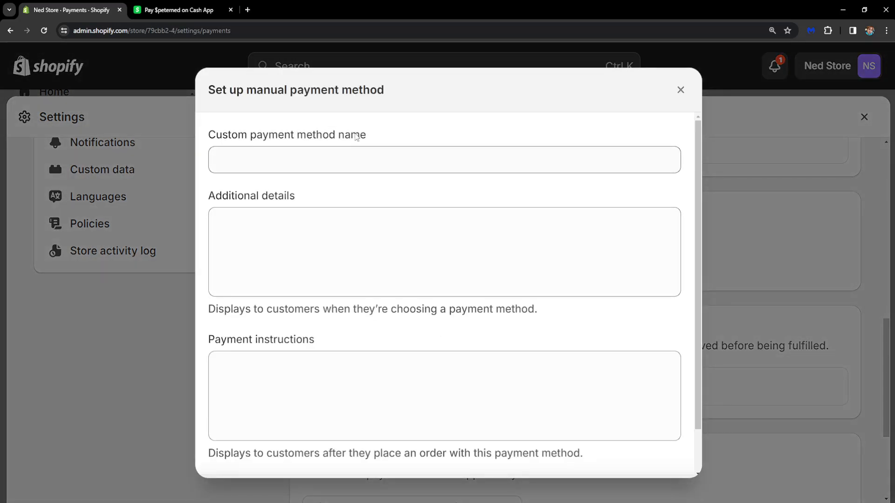
pyautogui.click(443, 160)
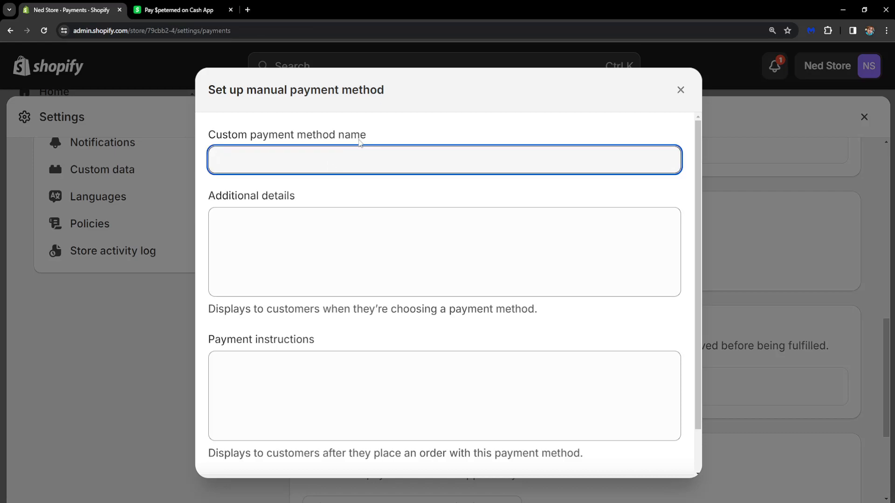
pyautogui.write('cash app pay')
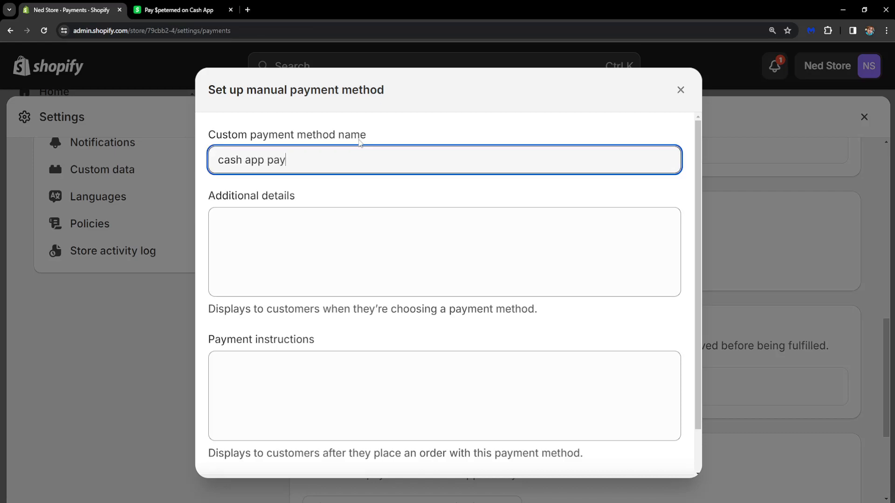
pyautogui.write('ment')
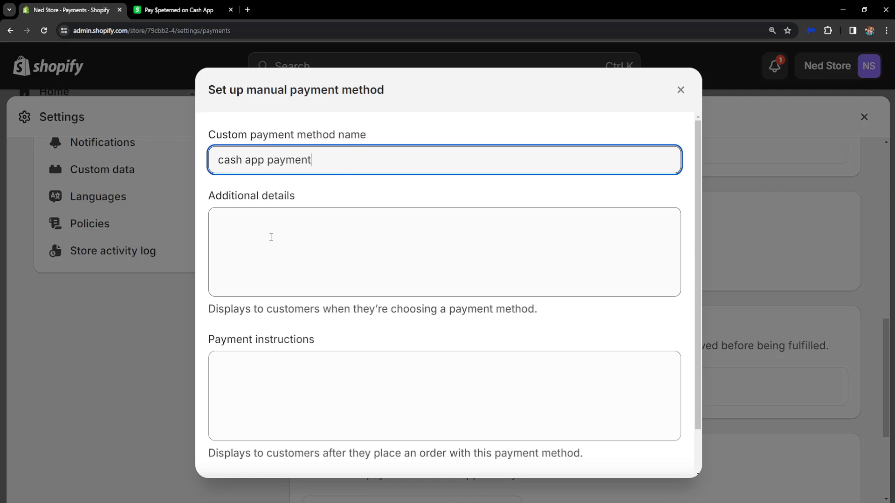
# - Set additional details to 'send me the payment link on cash app'
pyautogui.click(444, 252)
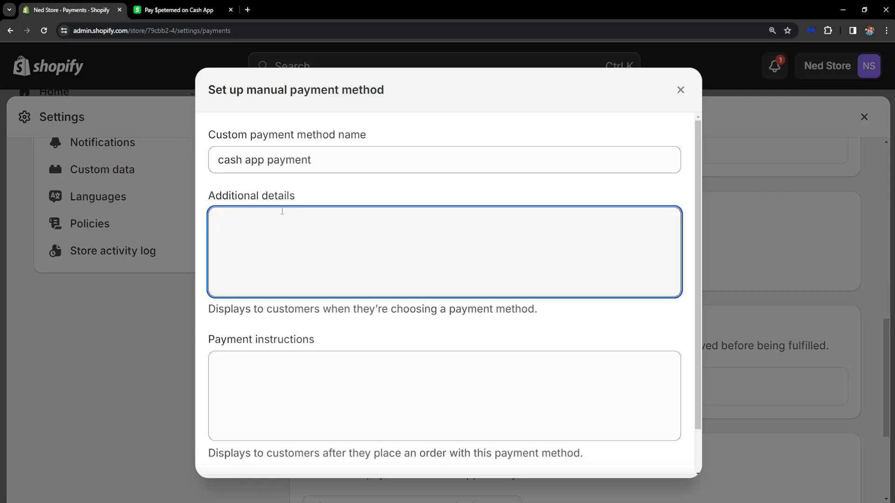
pyautogui.write('se')
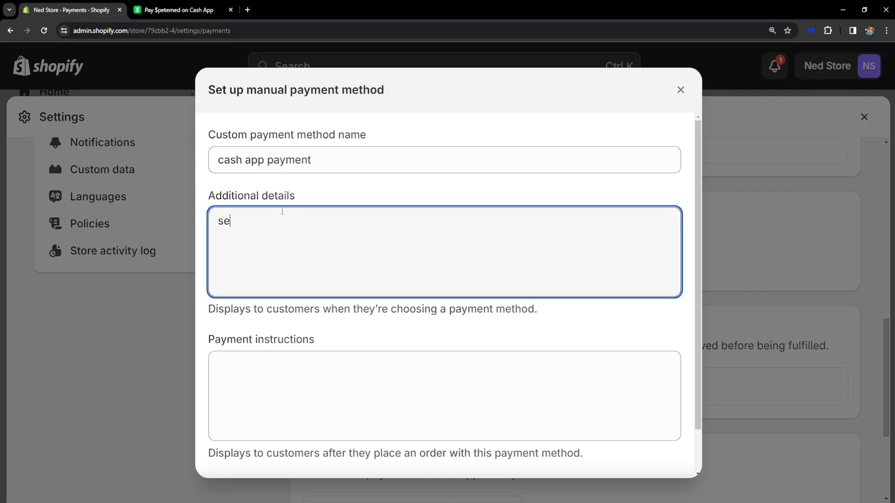
pyautogui.write('nd me the payment through this')
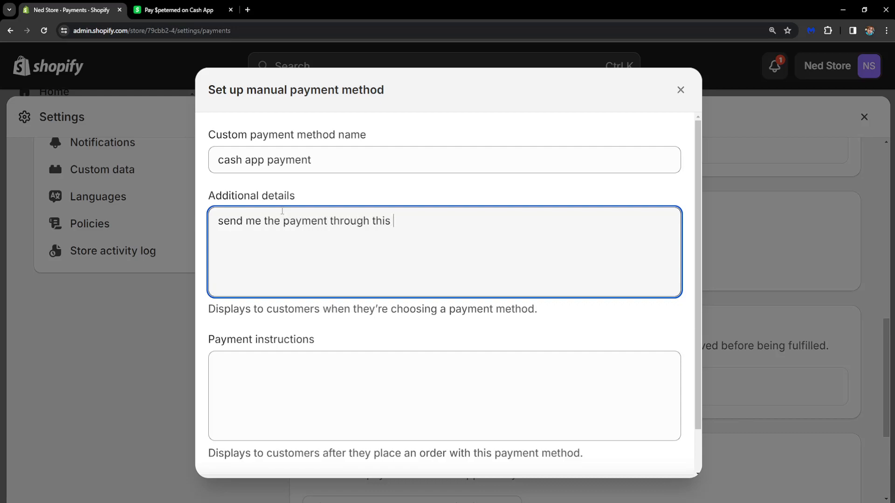
pyautogui.write('link')
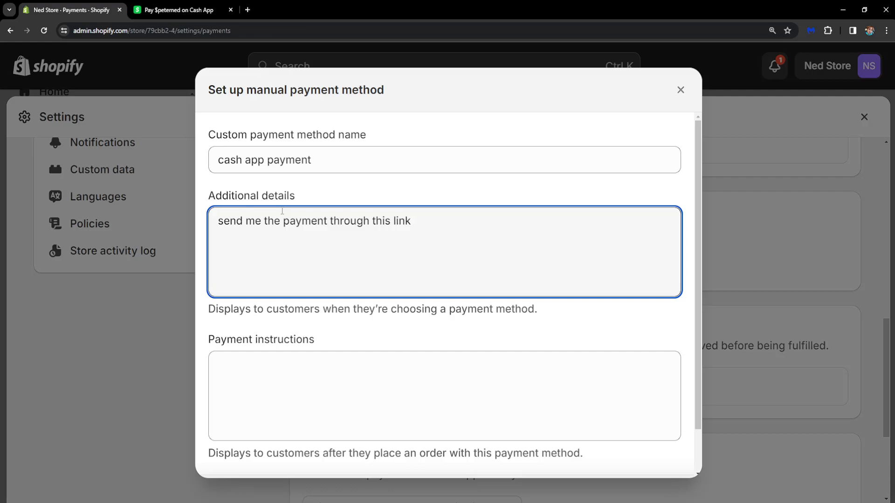
pyautogui.write('on cash a')
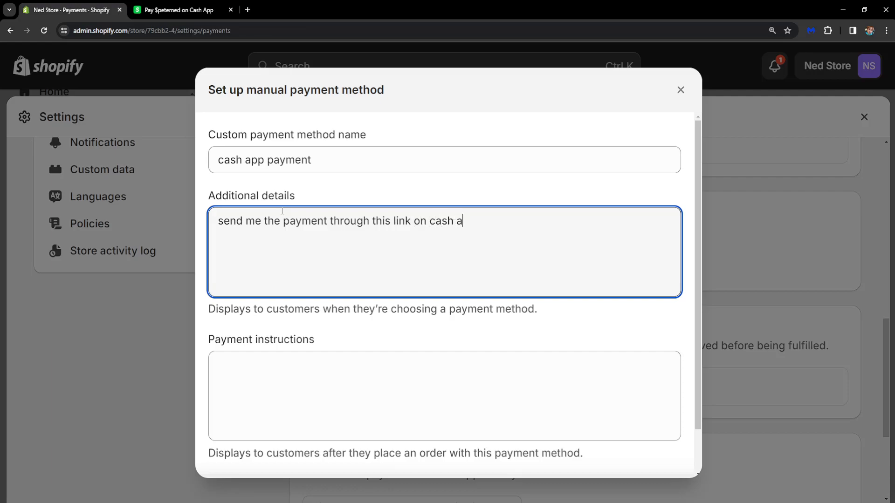
pyautogui.write('pp')
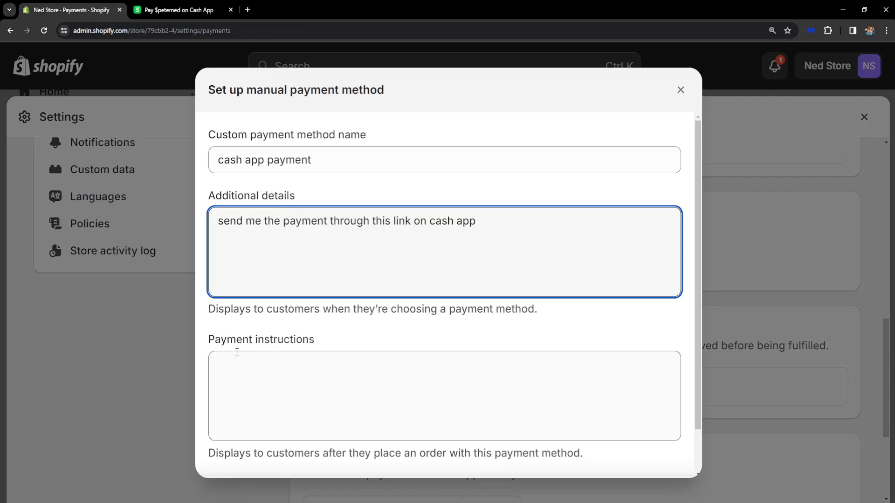
pyautogui.scroll(-3)
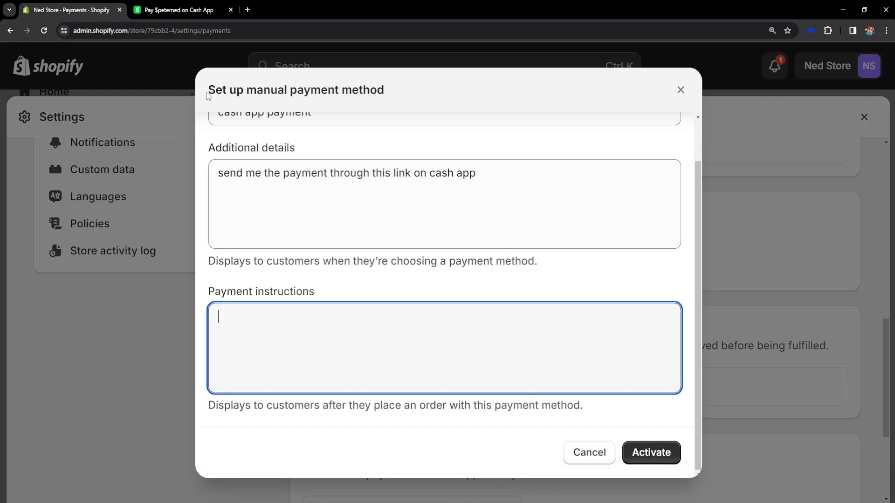
pyautogui.click(177, 9)
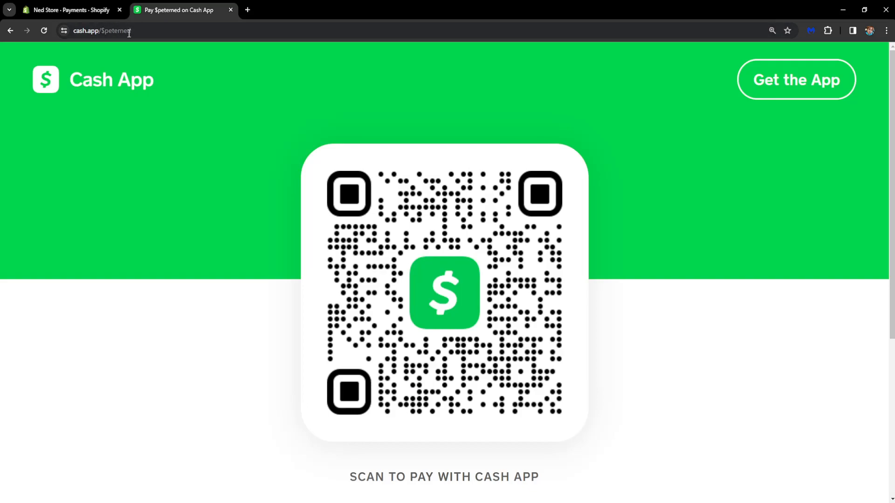
# - Copy the Cash App pay page URL from the address bar and return to Shopify
pyautogui.doubleClick(114, 30)
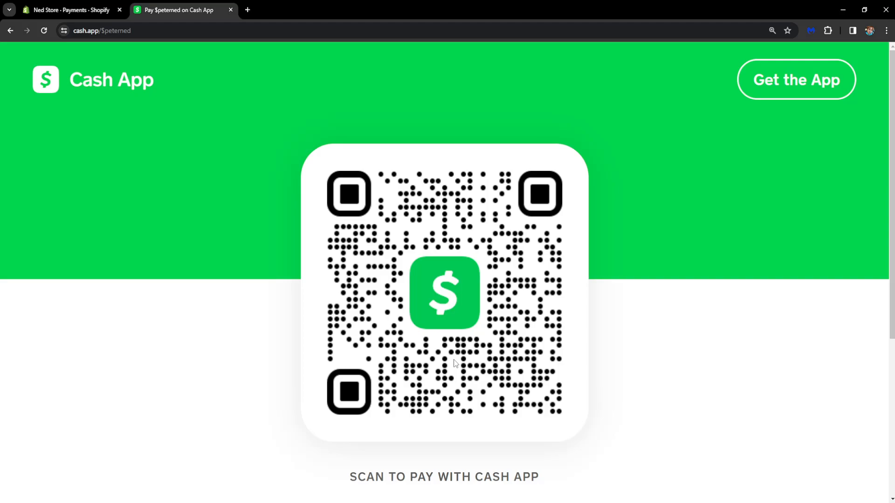
pyautogui.moveTo(462, 223)
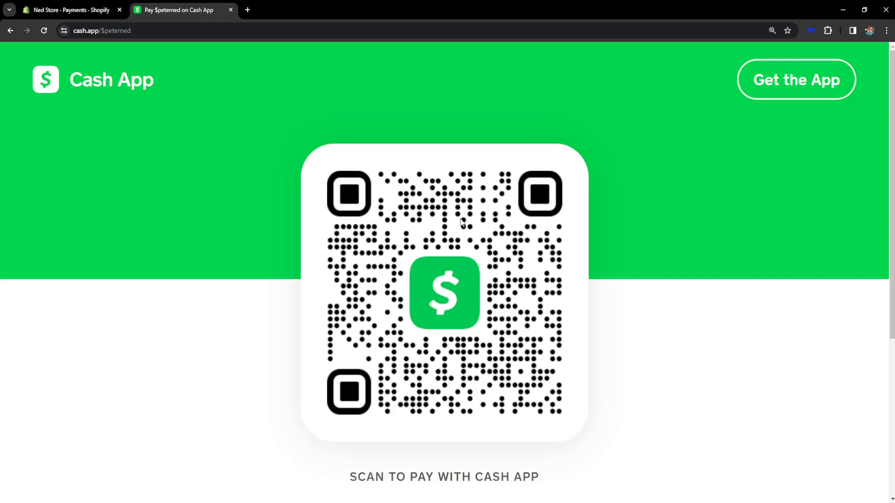
pyautogui.rightClick(102, 31)
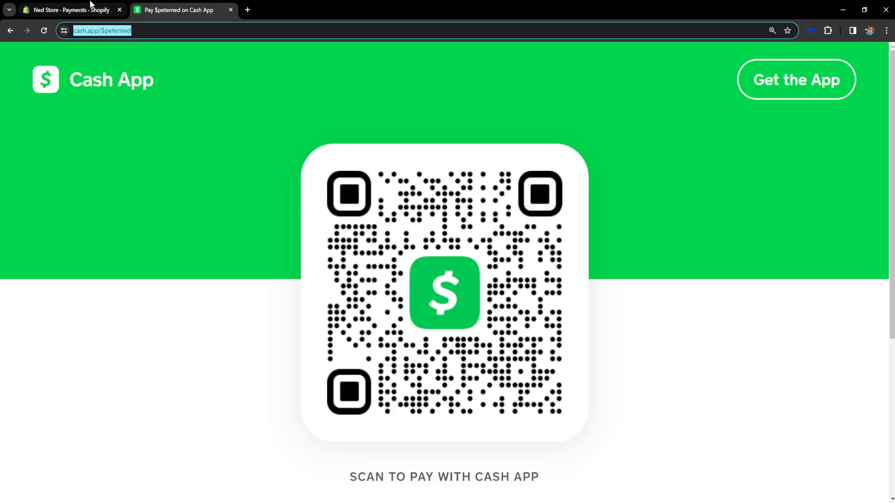
pyautogui.click(69, 10)
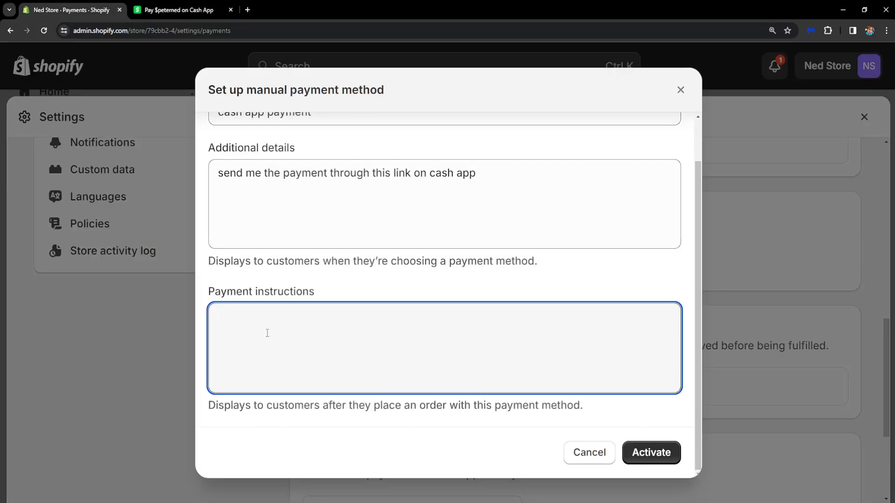
pyautogui.write('https://cash.app/$peterned')
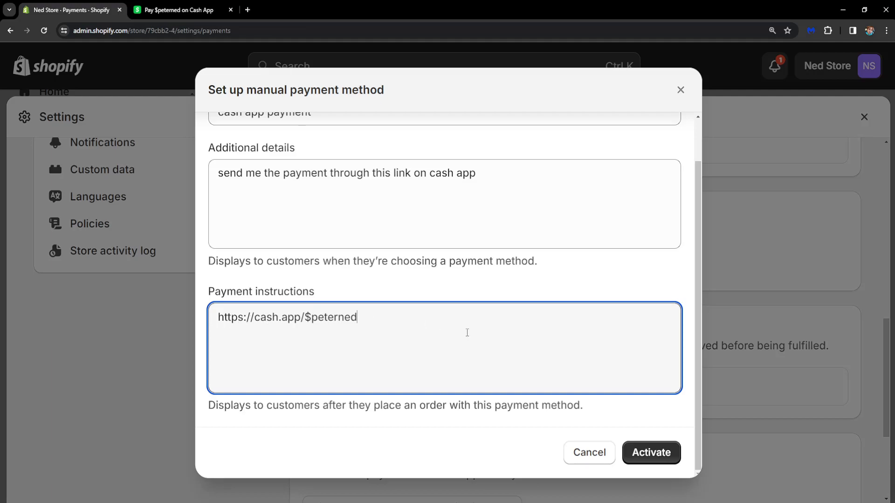
pyautogui.doubleClick(330, 317)
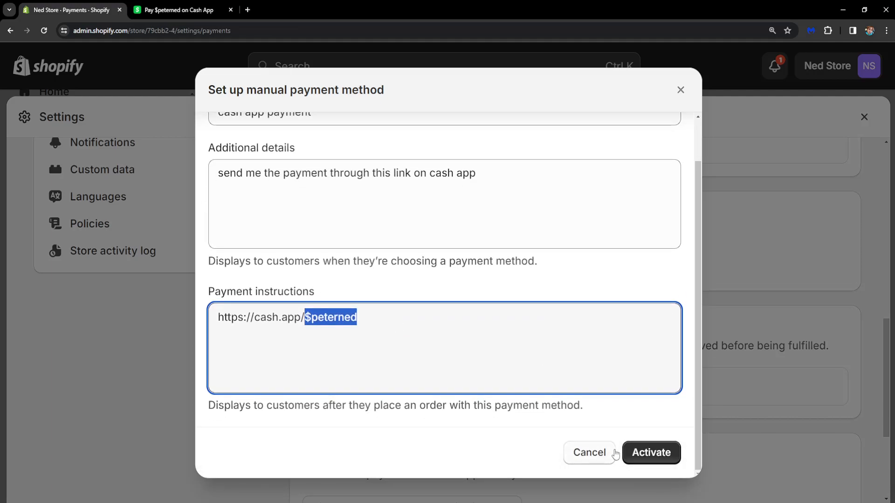
pyautogui.click(651, 452)
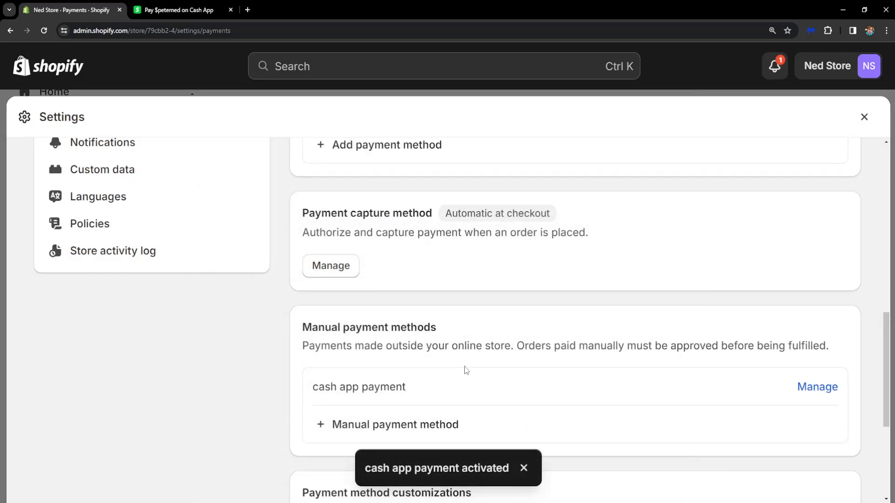